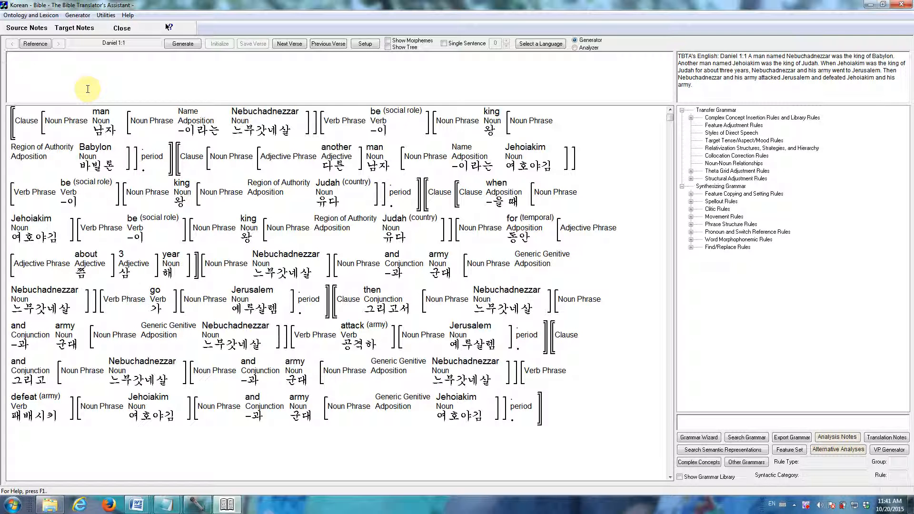
mouse_move(87, 97)
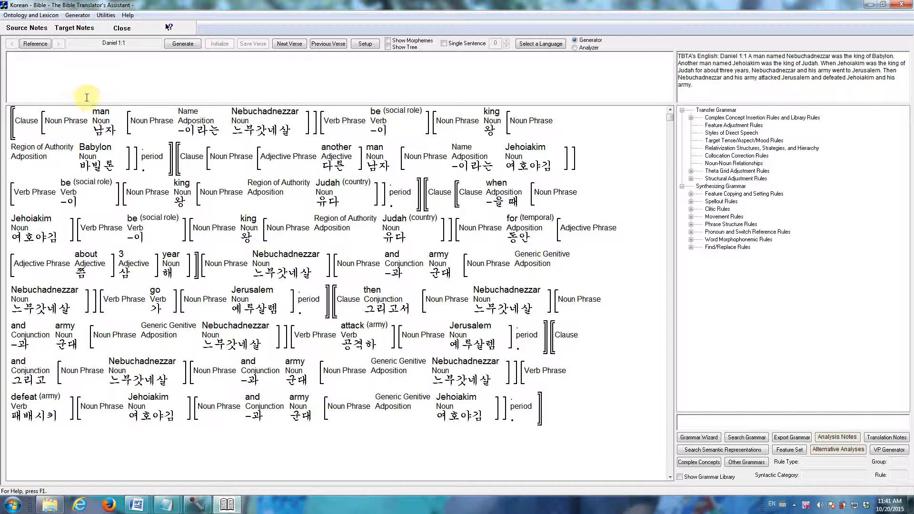
mouse_move(402, 334)
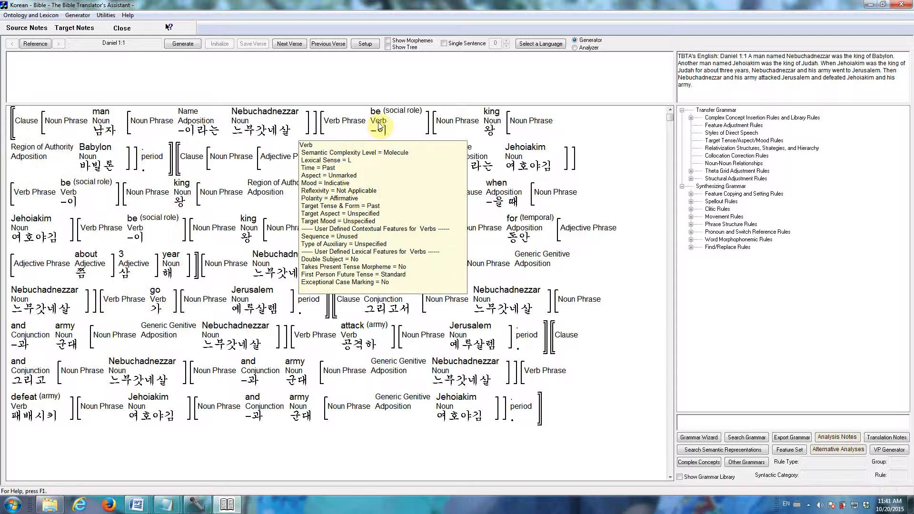
- Browse the Korean project's rule tree with Daniel 1:1 loaded
click(378, 121)
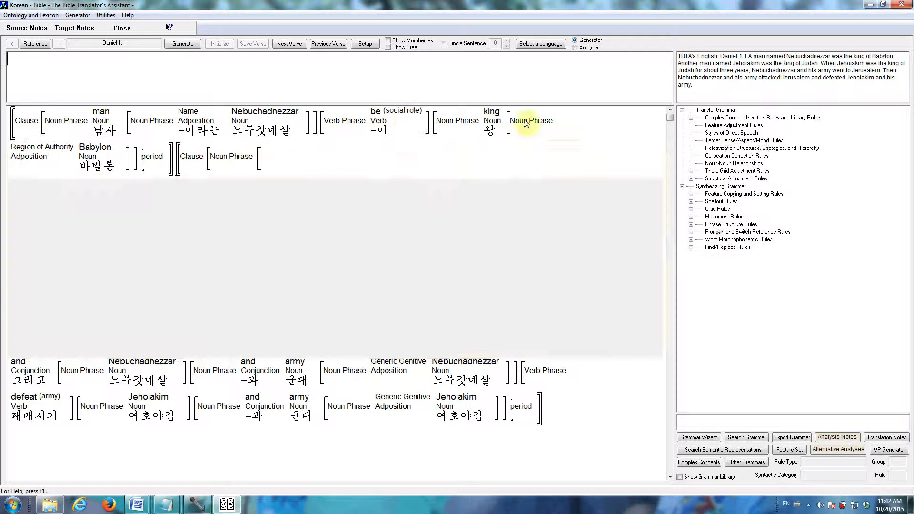
click(183, 43)
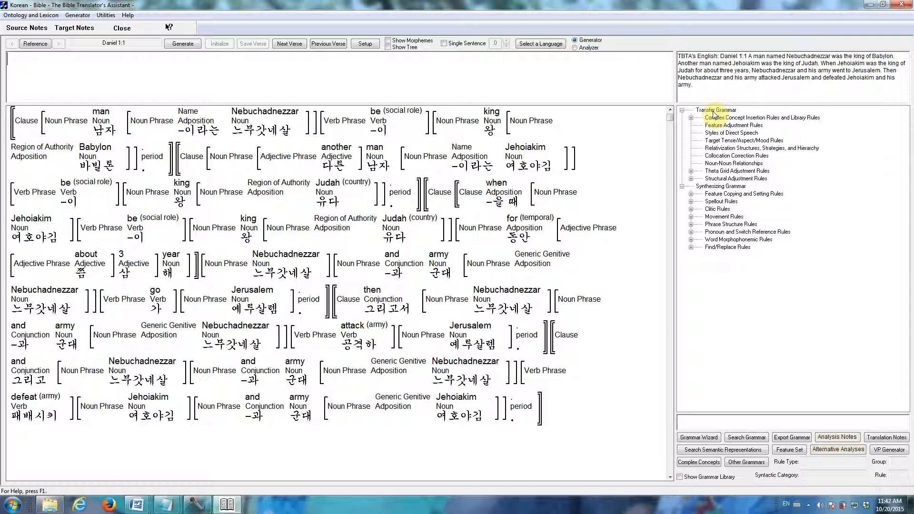
mouse_move(713, 125)
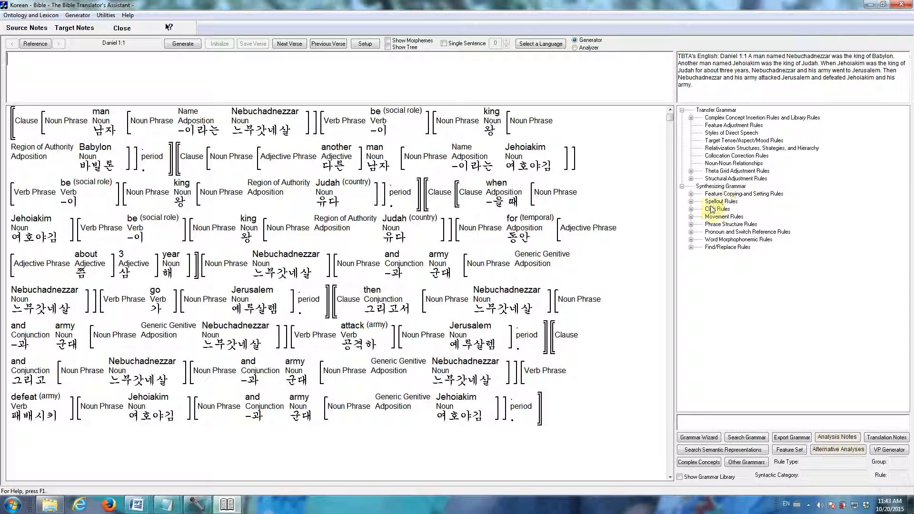
click(718, 209)
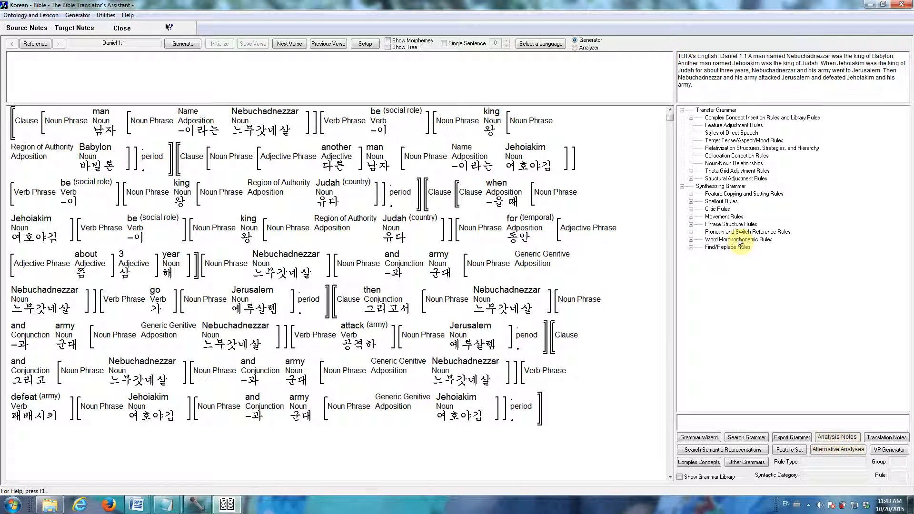
mouse_move(491, 127)
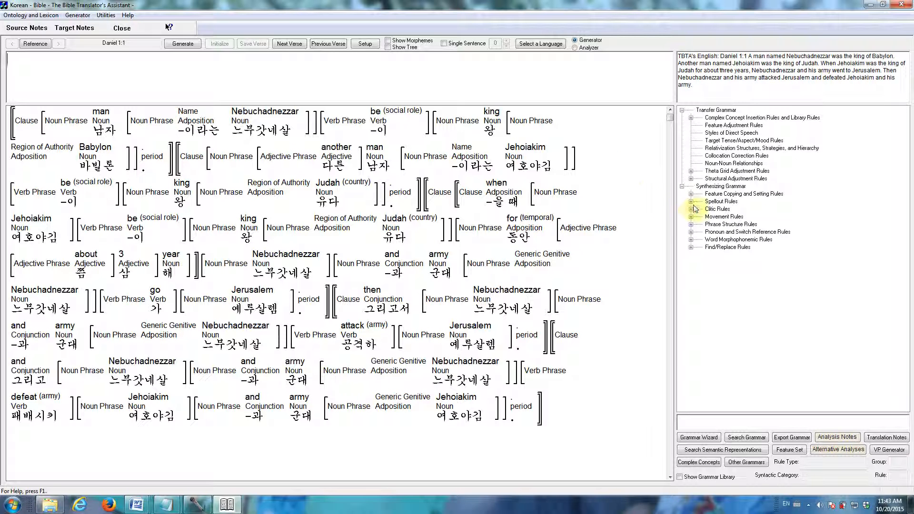
- Review the Tense-INFL table rule adding past, present and future morphemes, then cancel without changes
click(691, 201)
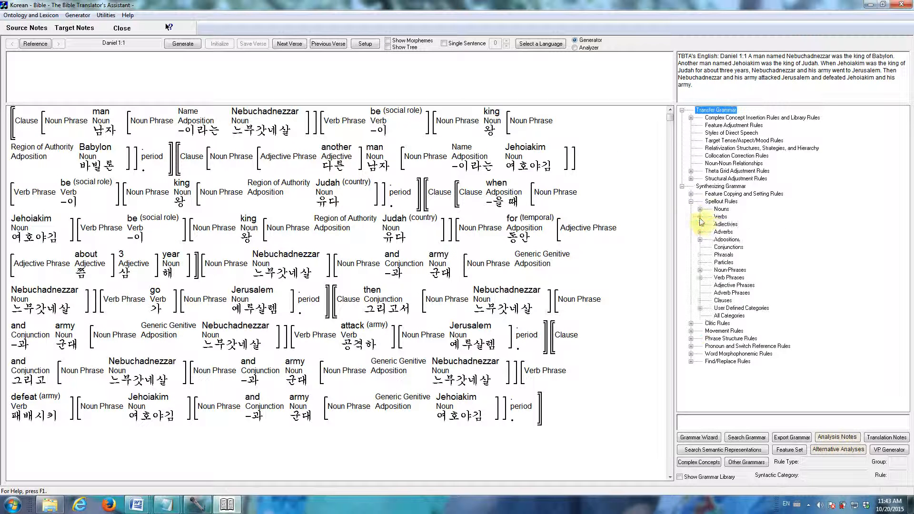
click(703, 216)
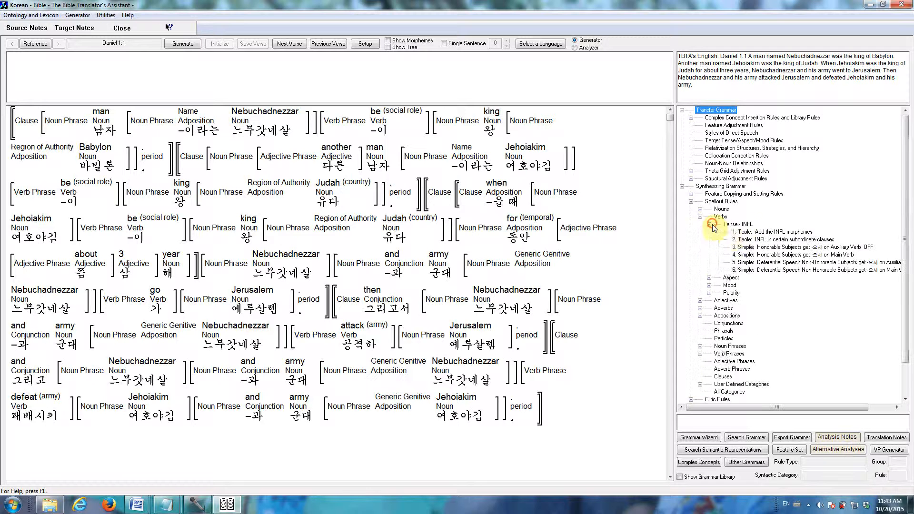
double_click(770, 232)
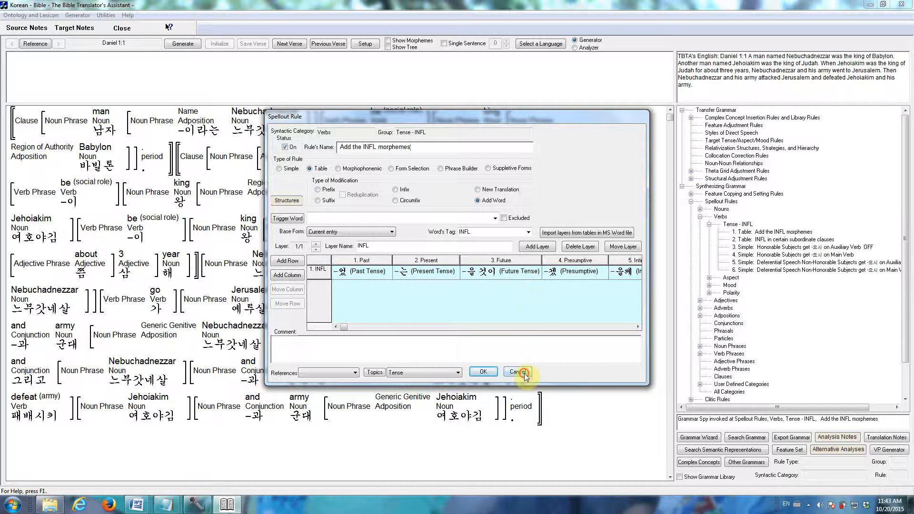
click(518, 372)
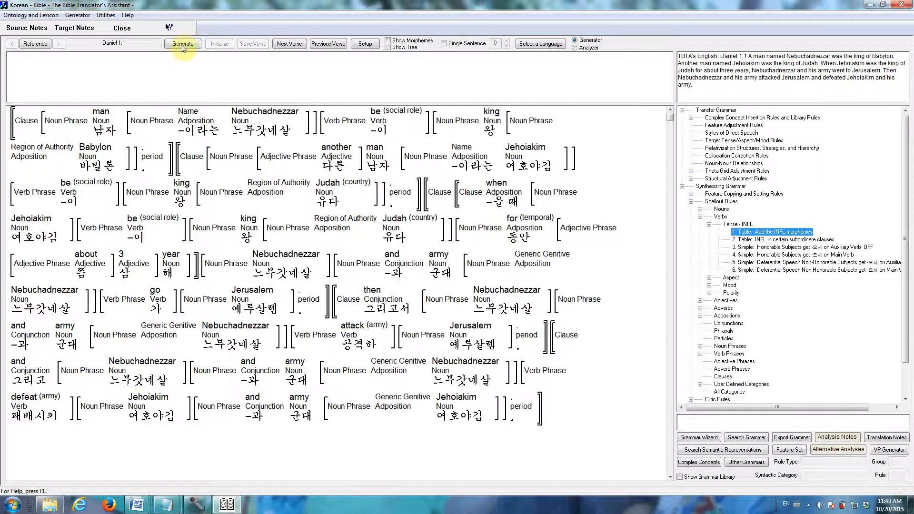
- Generate the Korean draft of Daniel 1:1 and bring up the Select a Language dialog
click(183, 43)
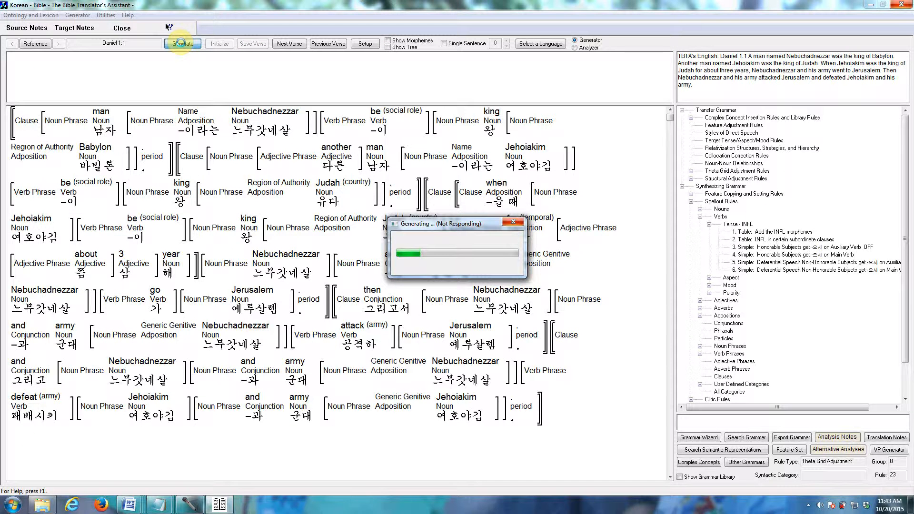
click(183, 43)
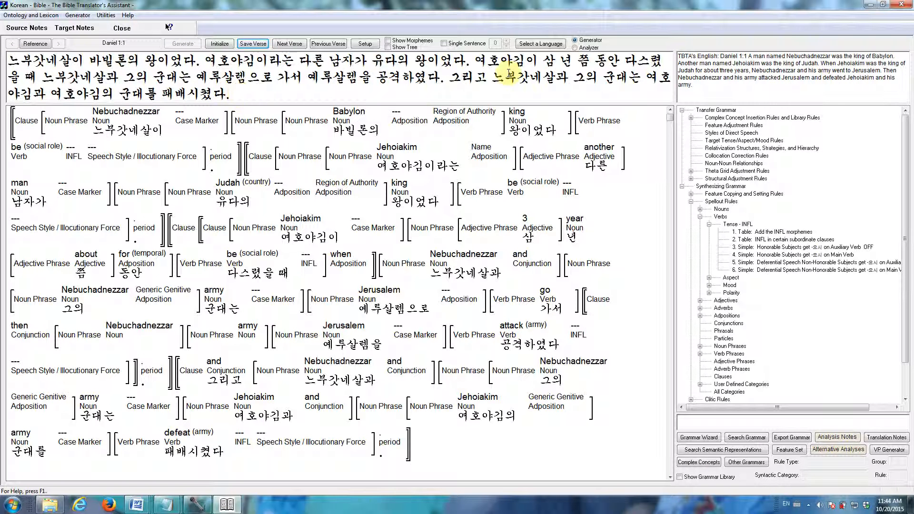
click(539, 43)
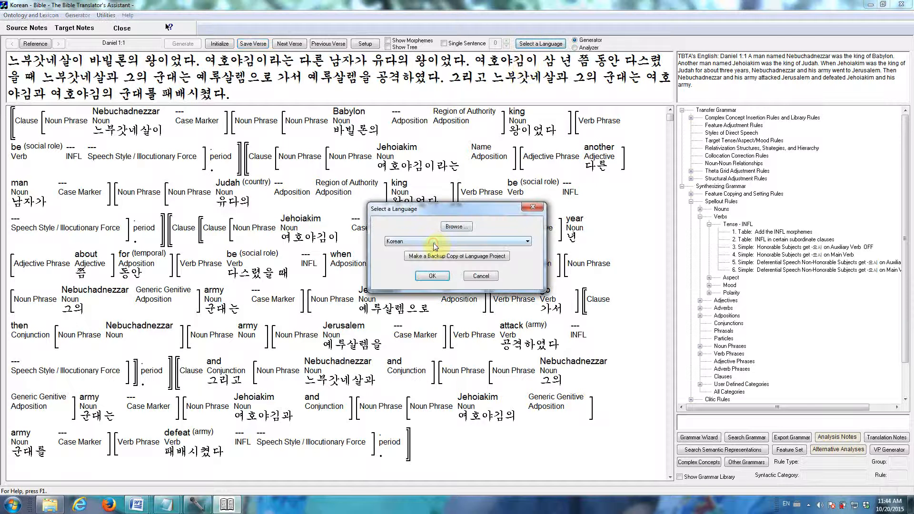
- Choose Tagalog as the target language and load its project for Daniel 1:1
click(457, 241)
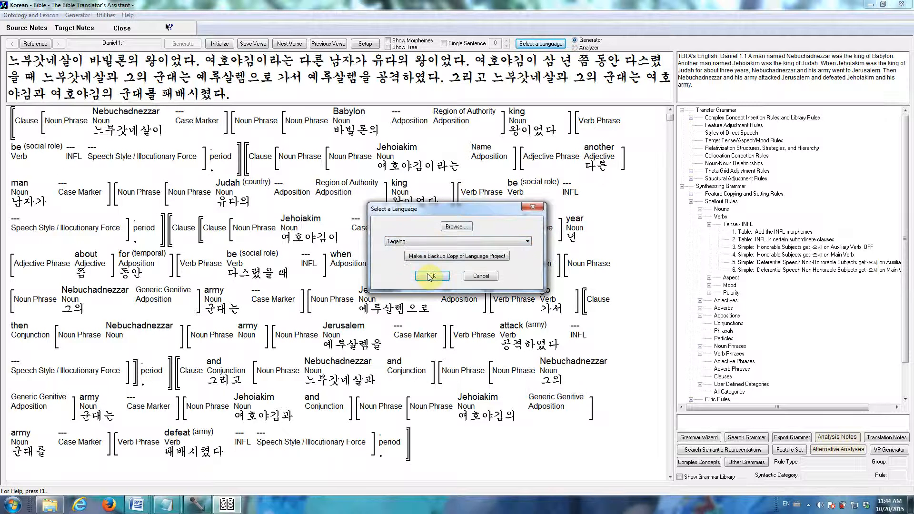
click(432, 276)
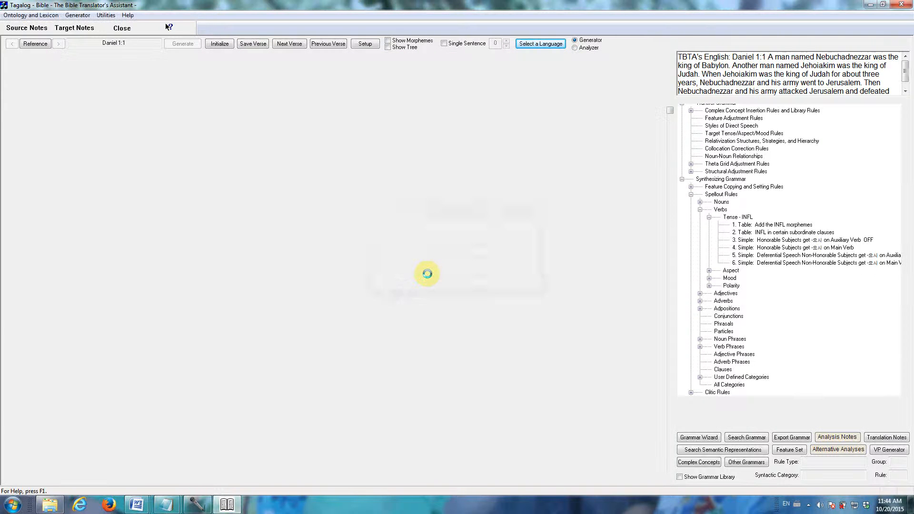
click(183, 43)
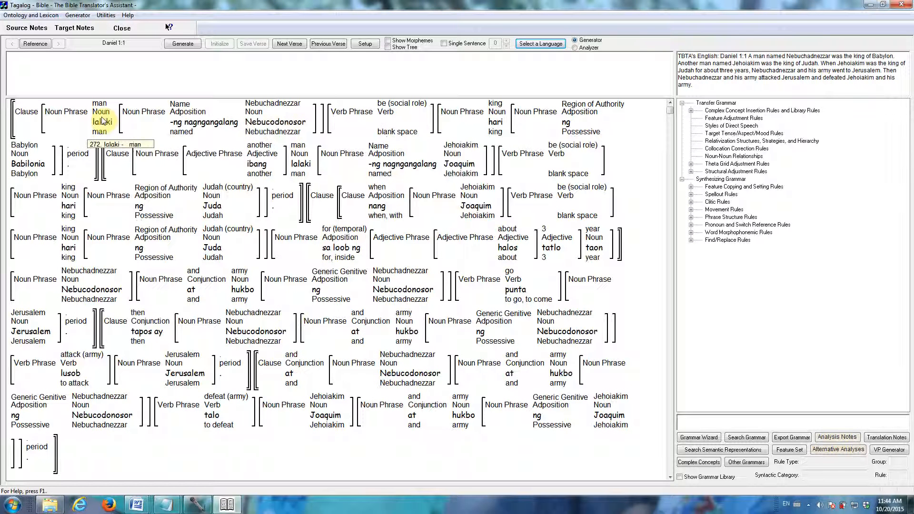
mouse_move(102, 121)
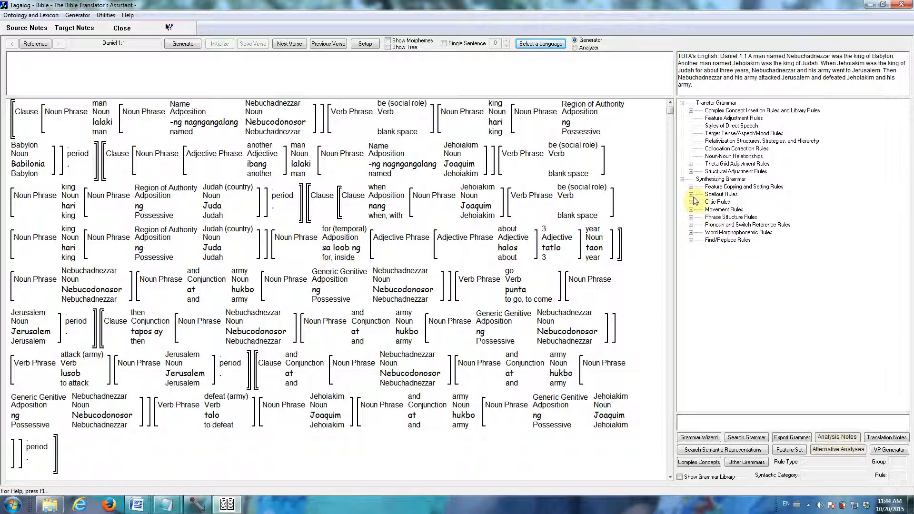
click(691, 195)
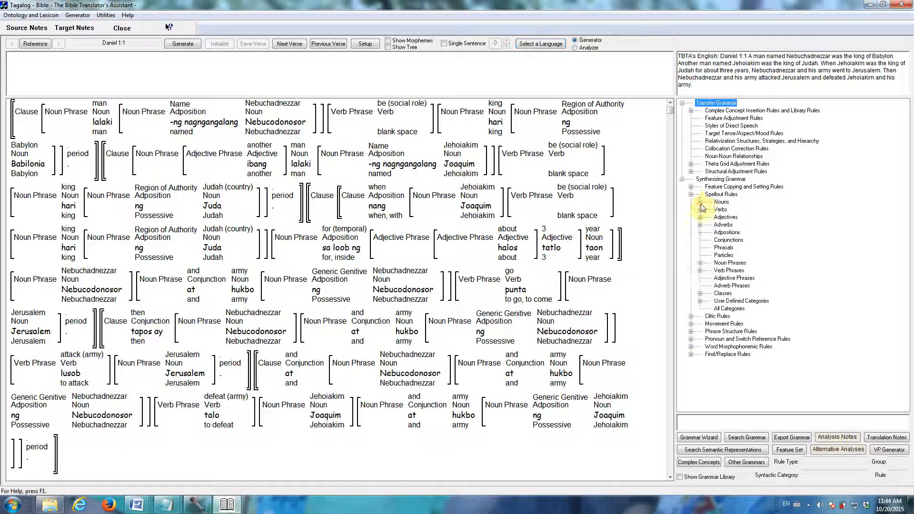
click(700, 202)
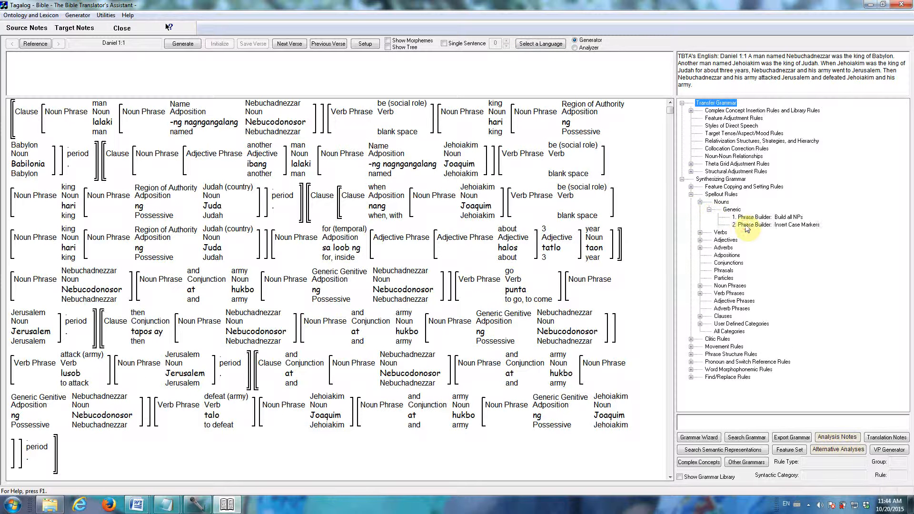
double_click(758, 225)
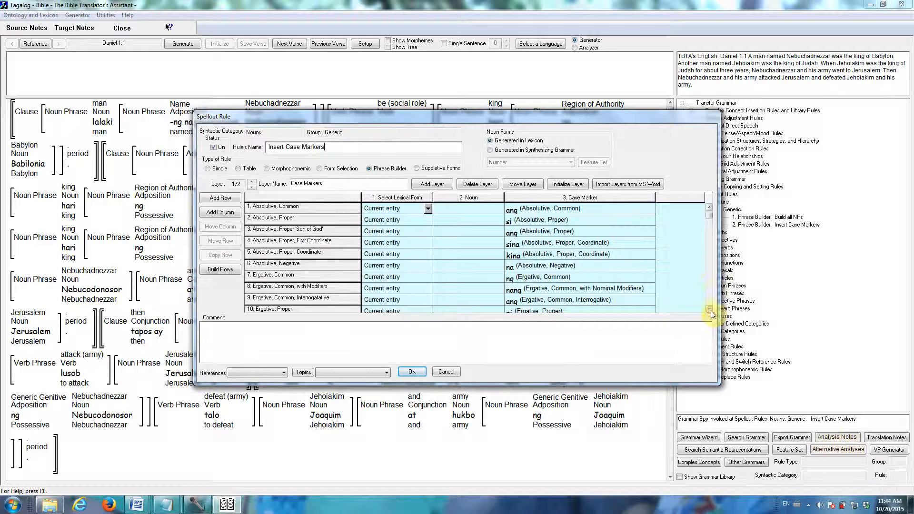
scroll(down, 3)
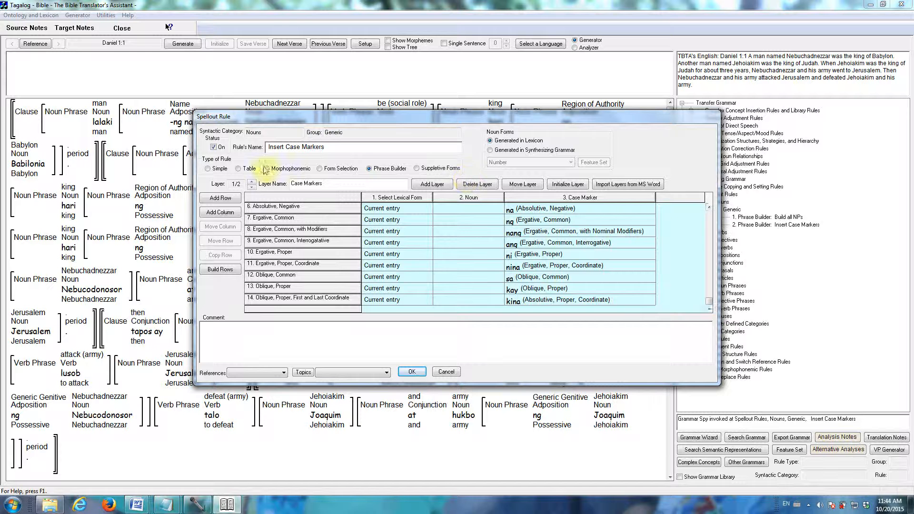
click(251, 181)
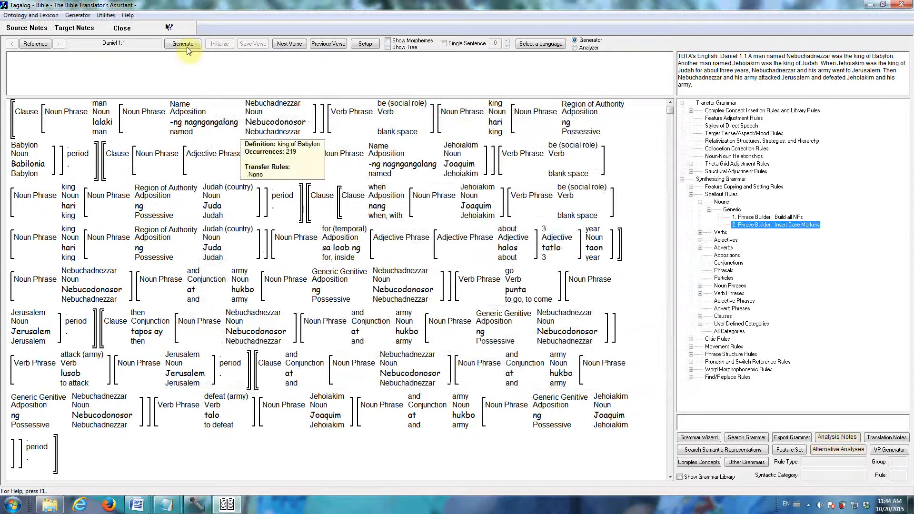
- Generate the Tagalog draft of Daniel 1:1 and bring up the Select a Language dialog
click(183, 43)
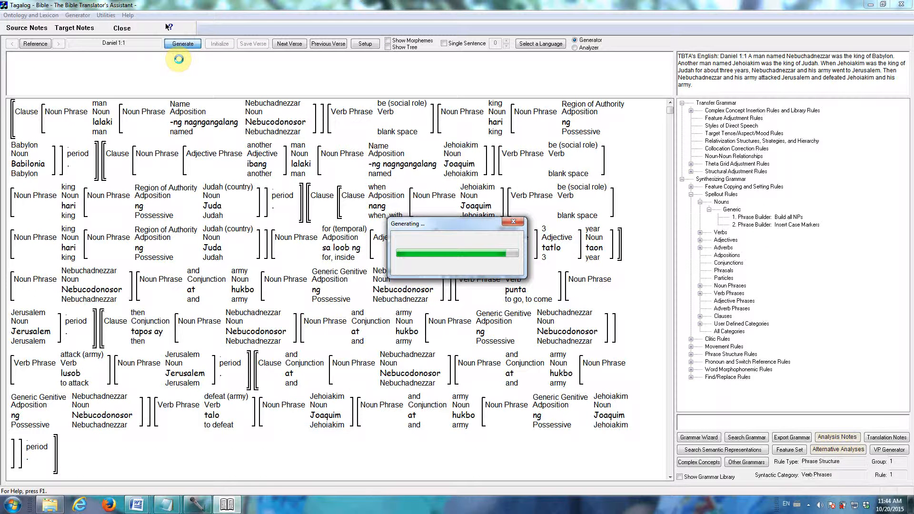
click(182, 43)
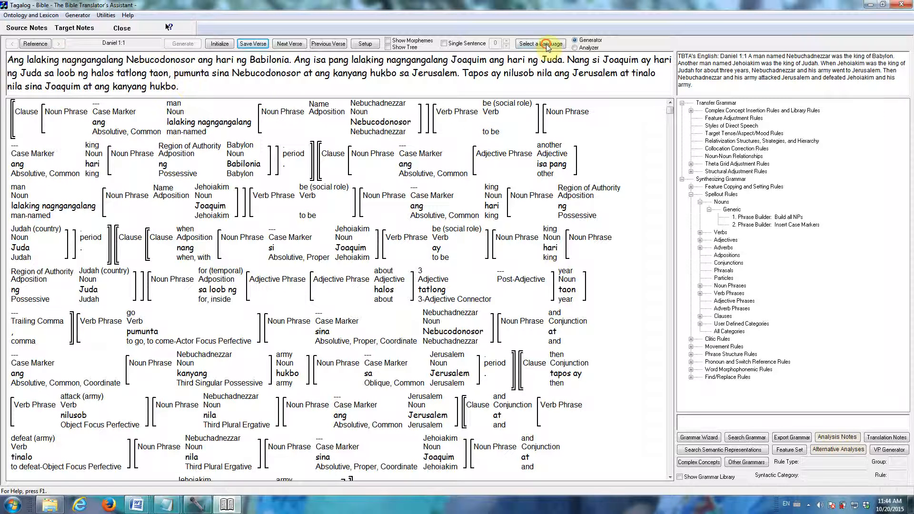
click(539, 42)
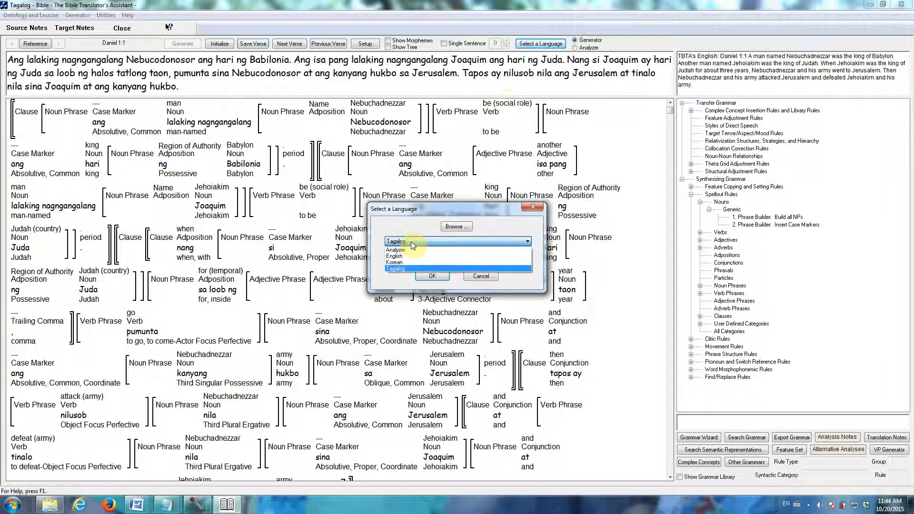
- Choose English as the language project and load it with Daniel 1:1
click(397, 255)
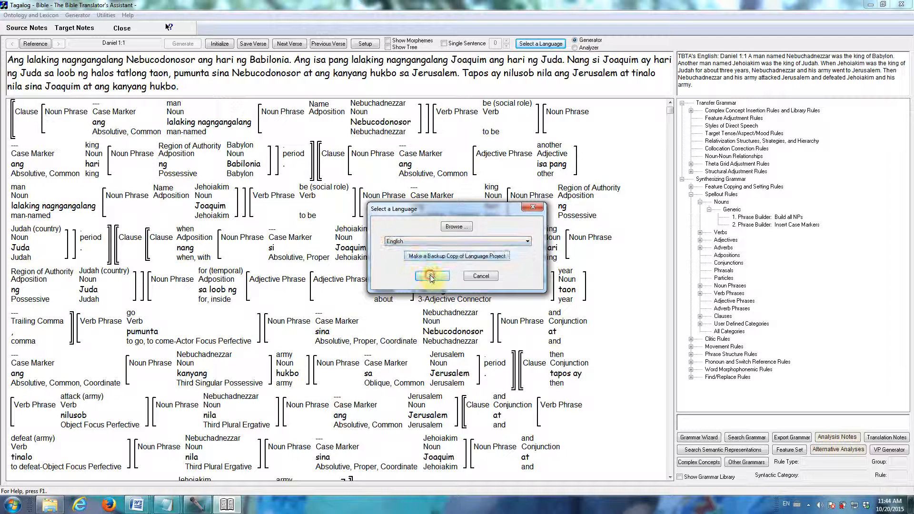
click(431, 276)
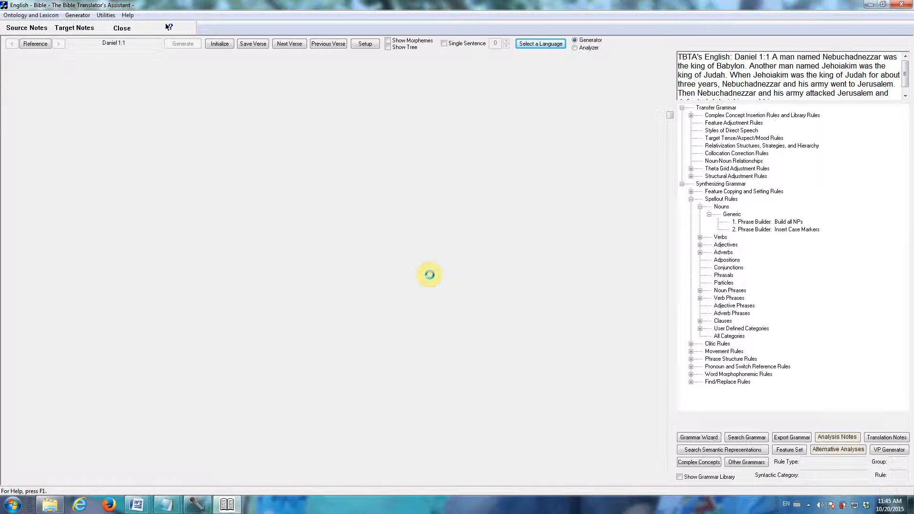
click(183, 43)
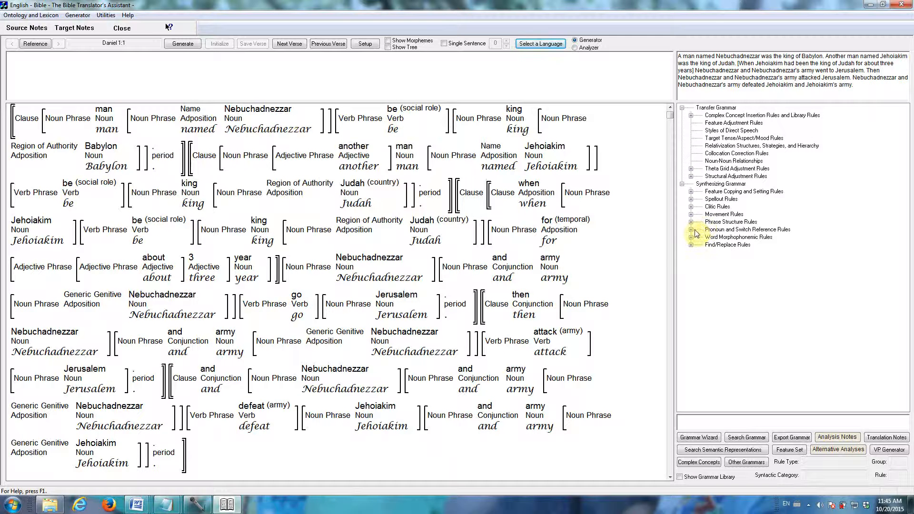
- Expand Pronoun and Switch Reference Rules down to Nouns > Pronouns and view the Pronouns table
click(692, 238)
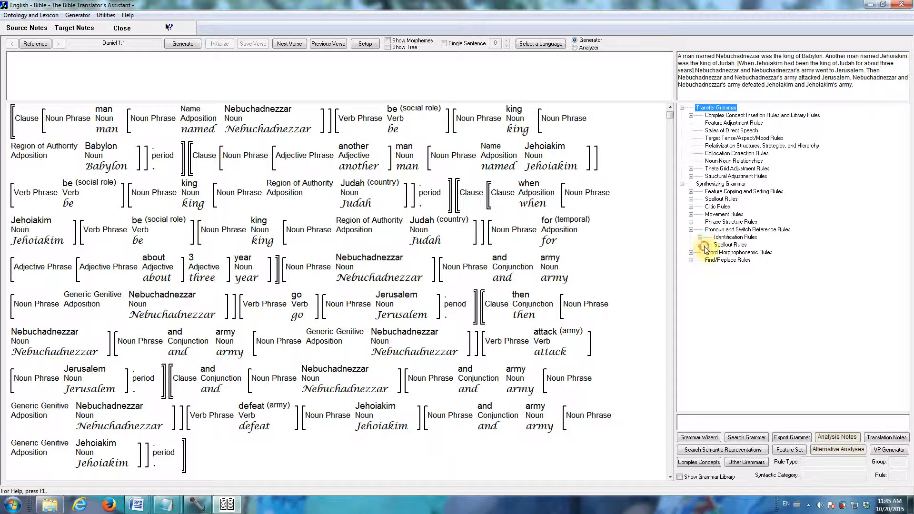
click(702, 244)
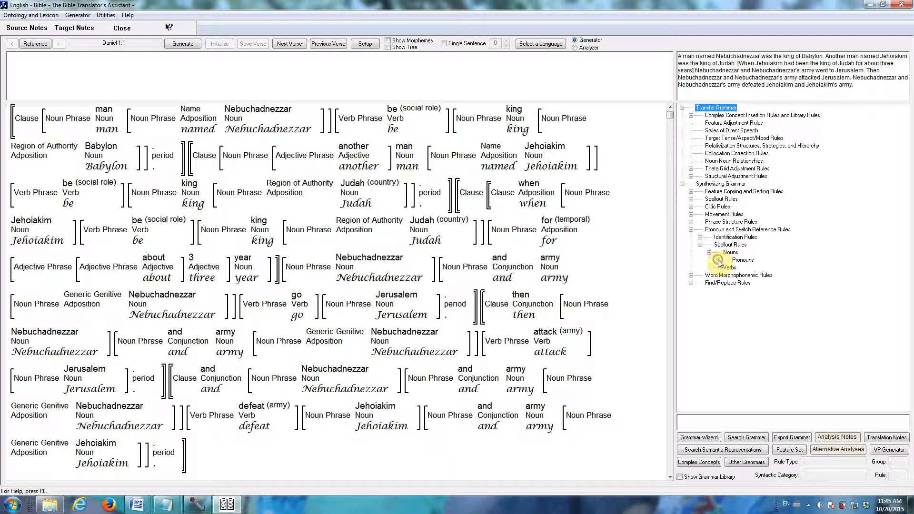
click(731, 259)
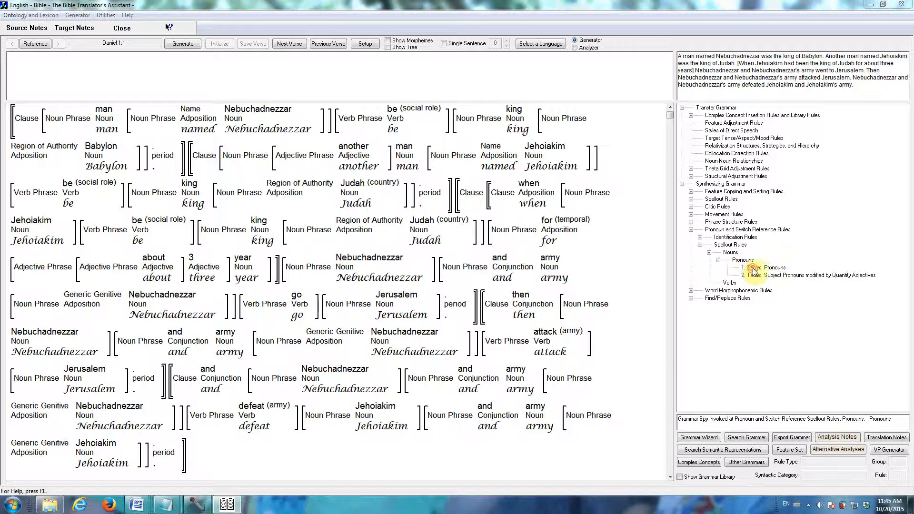
double_click(775, 266)
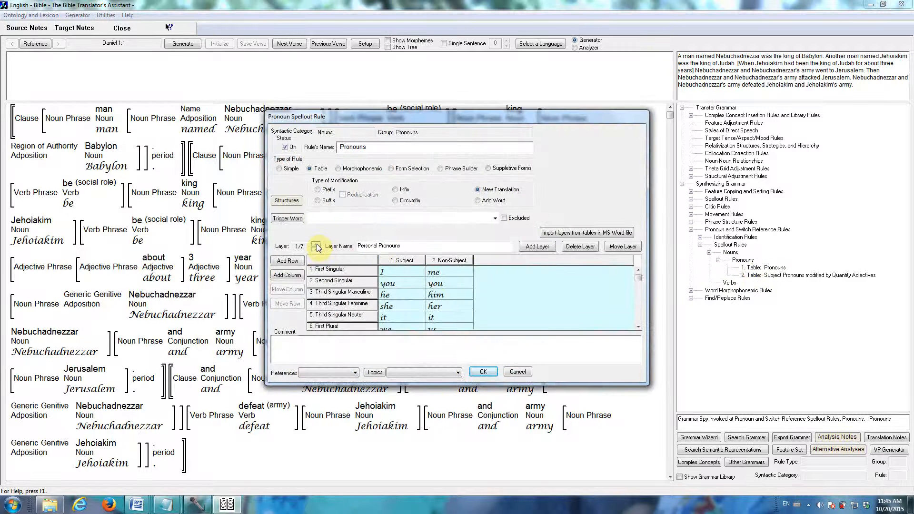
- Step through the personal, reciprocal and possessive pronoun layers, then close the rule
click(318, 243)
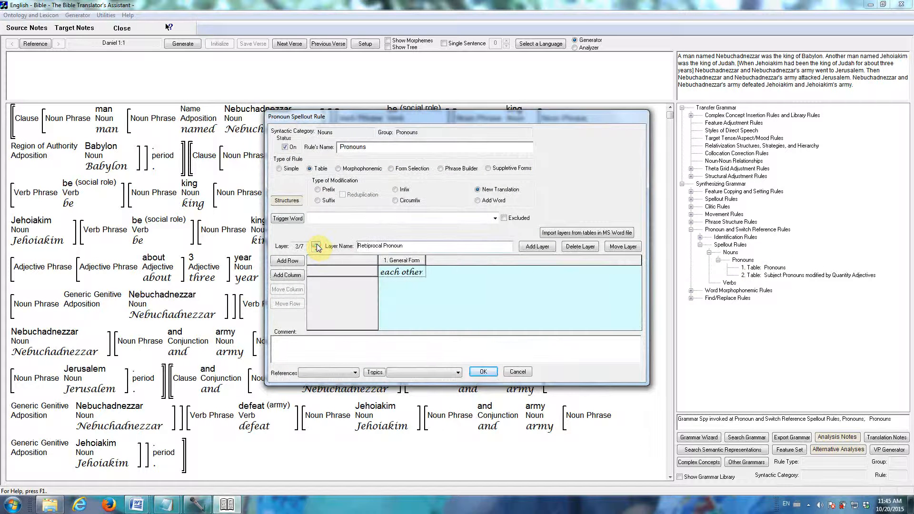
click(318, 244)
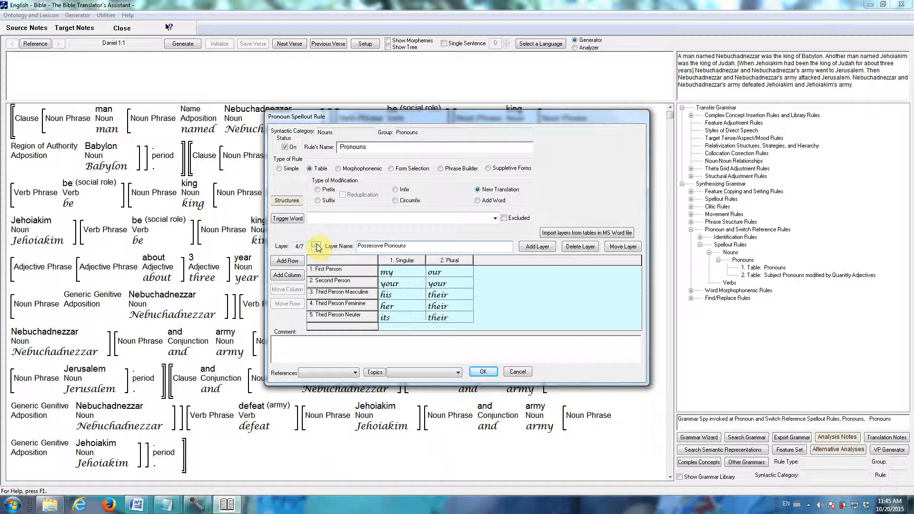
click(483, 372)
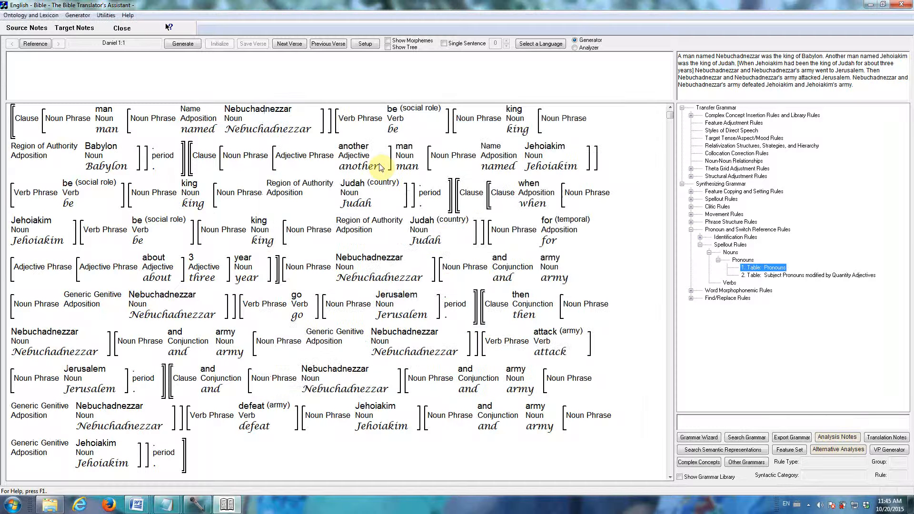
- Generate the English draft of Daniel 1:1 with articles, past-tense verbs and possessive pronouns
click(183, 43)
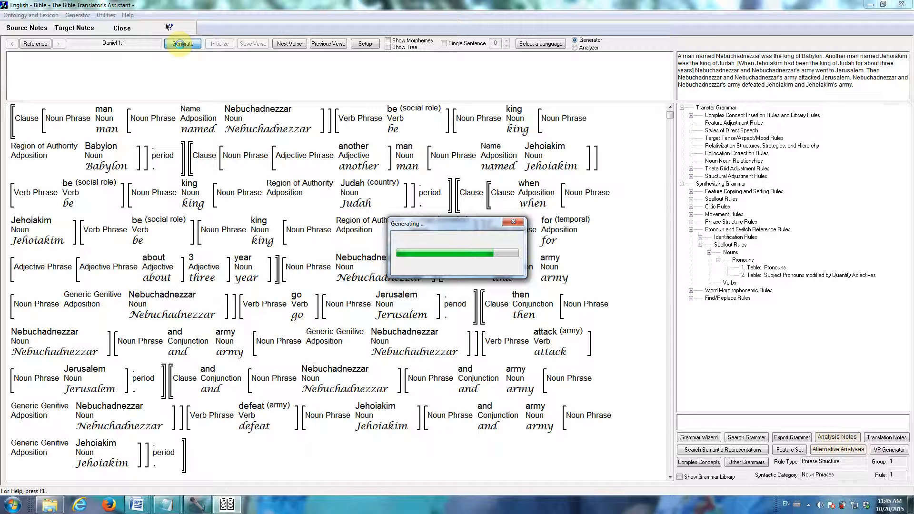
click(183, 43)
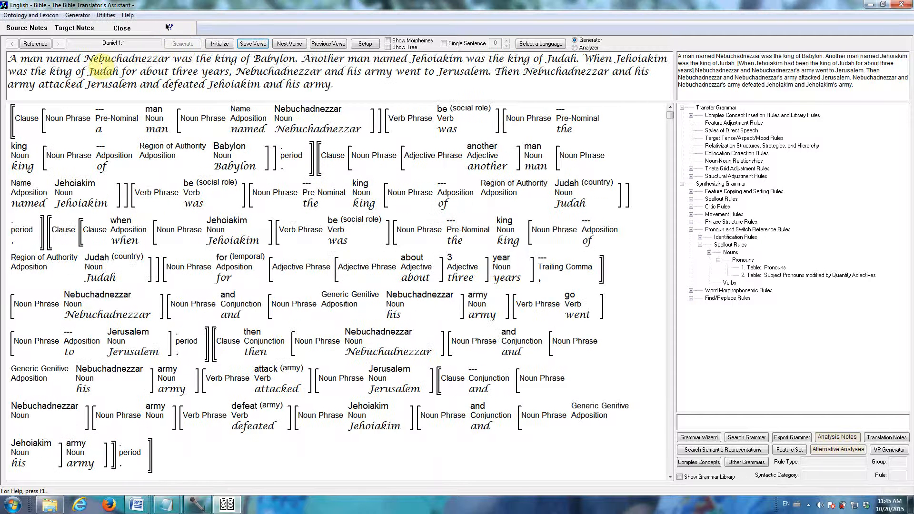